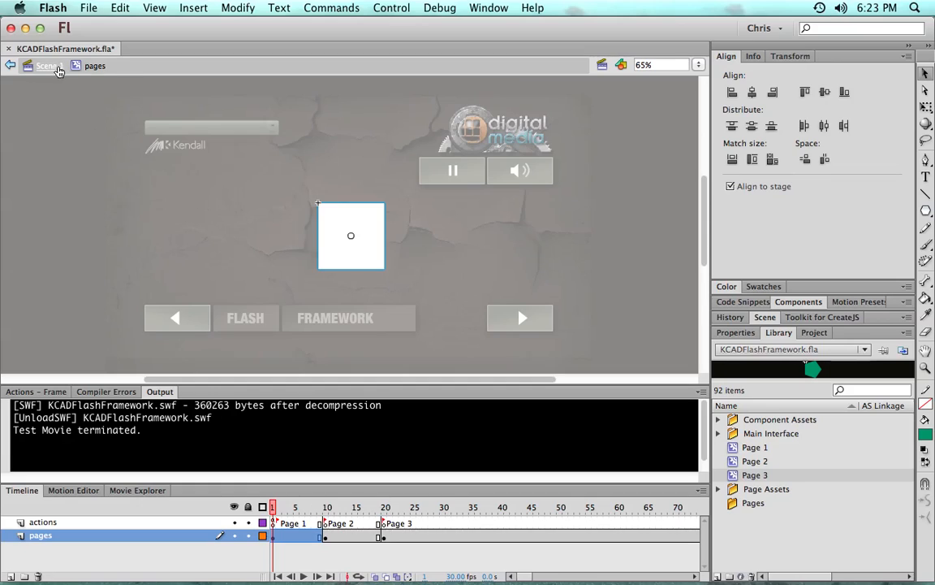
Back on Scene 1 with nothing selected, set the document's publish target to AIR 3.4 for Android.
{"action": "left_click", "coordinate": [50, 66]}
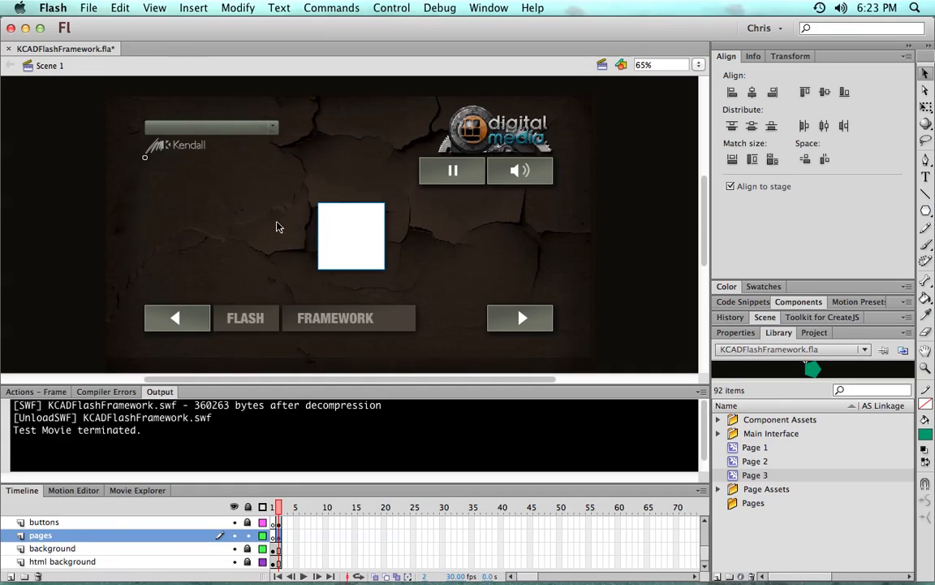
{"action": "left_click", "coordinate": [281, 507]}
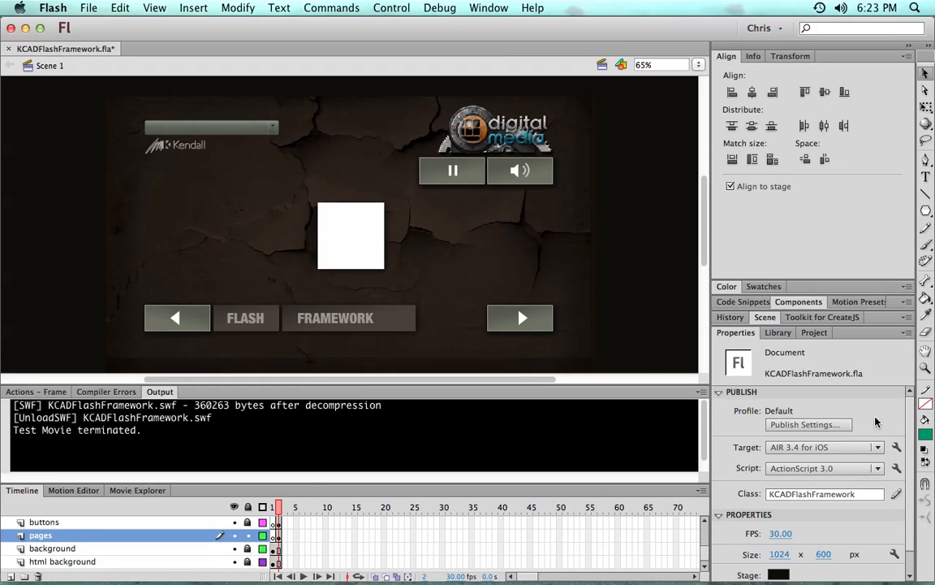
{"action": "mouse_move", "coordinate": [896, 446]}
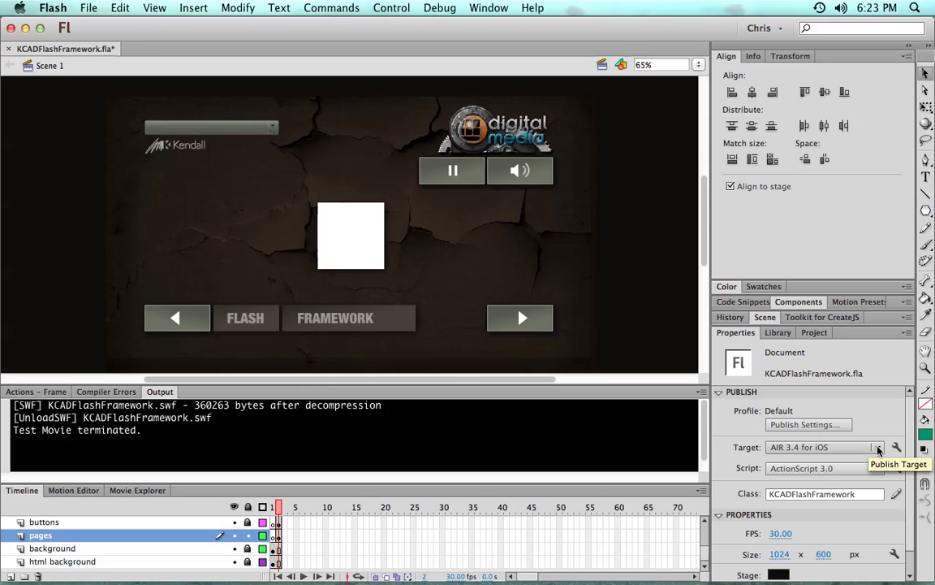
{"action": "left_click", "coordinate": [876, 447]}
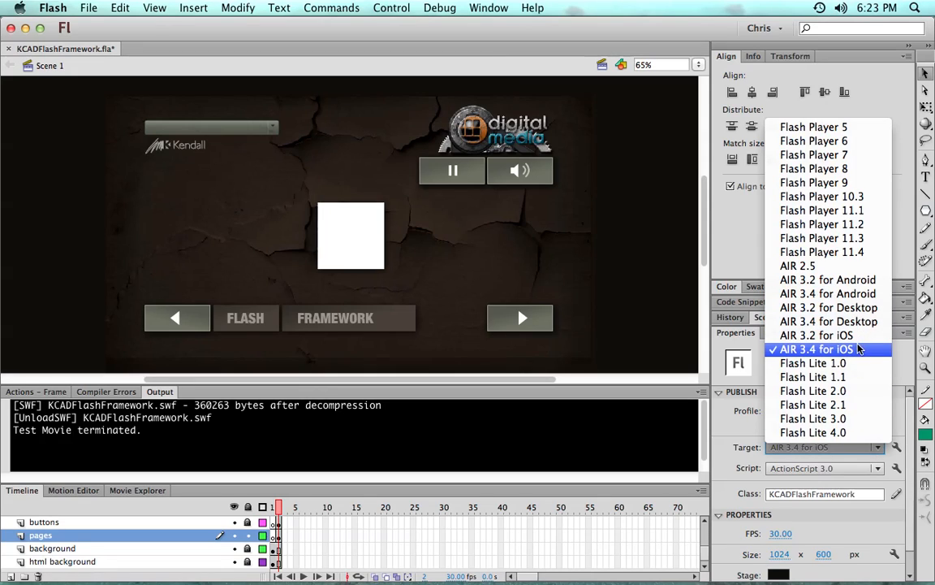
{"action": "left_click", "coordinate": [835, 349]}
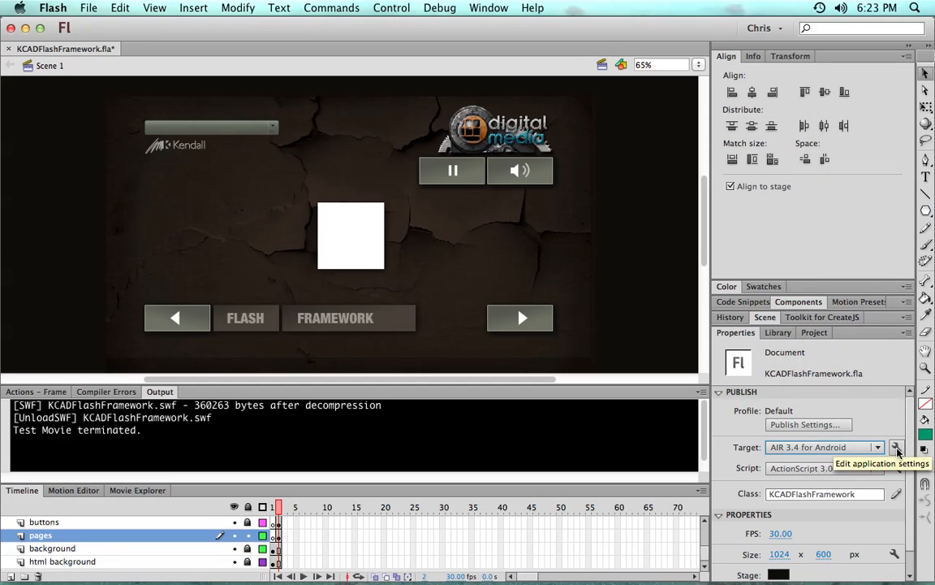
In AIR for Android Settings, review the 72x72 and 48x48 icons and select the empty 36x36 size.
{"action": "left_click", "coordinate": [897, 446]}
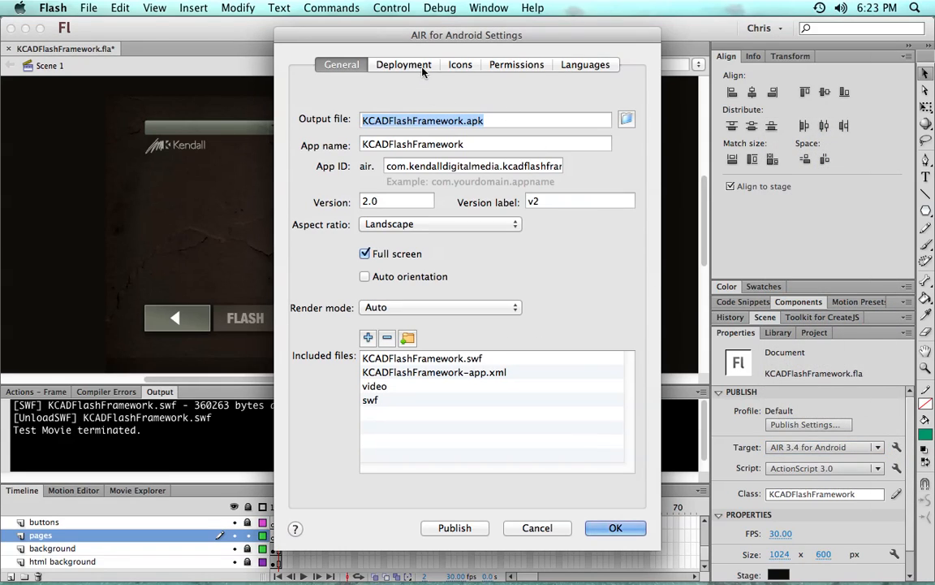
{"action": "mouse_move", "coordinate": [465, 72]}
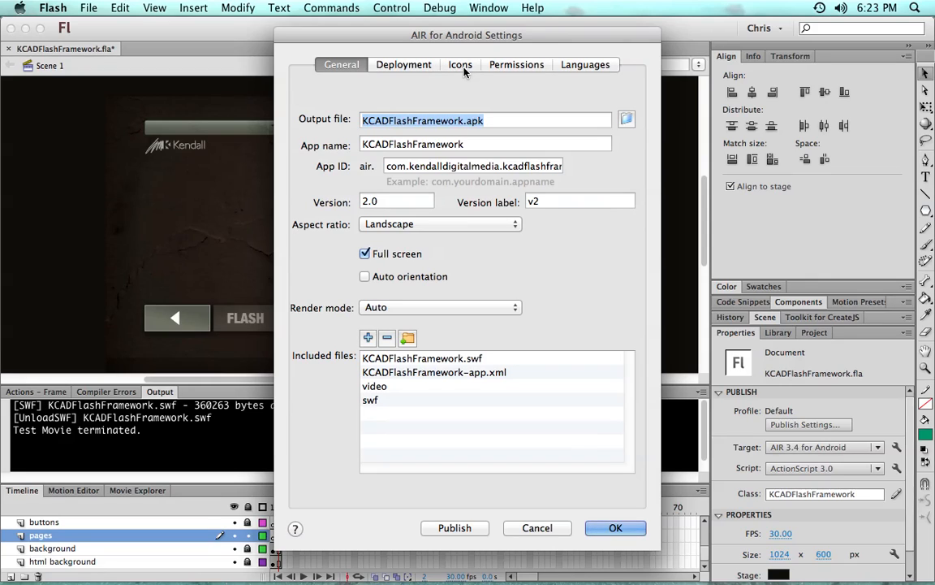
{"action": "mouse_move", "coordinate": [445, 67]}
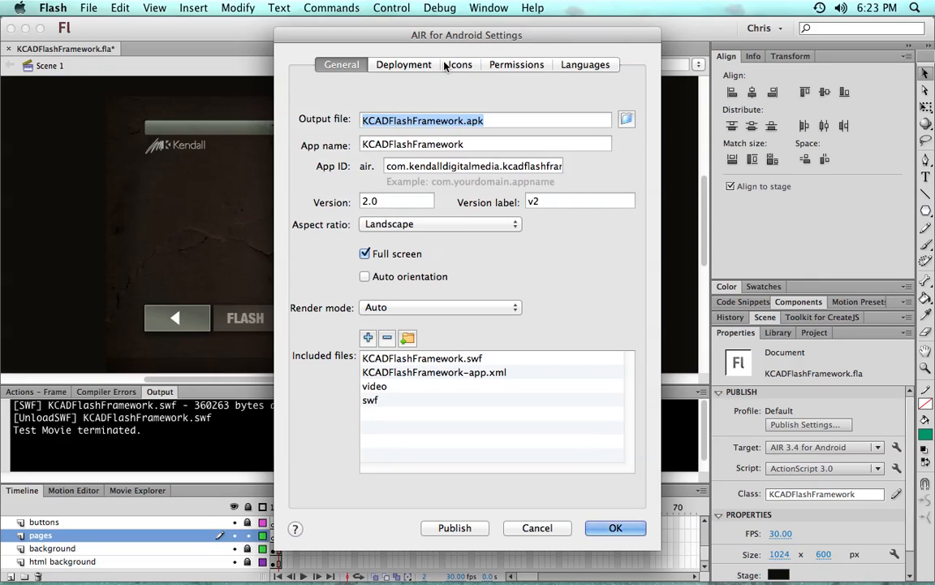
{"action": "mouse_move", "coordinate": [387, 220]}
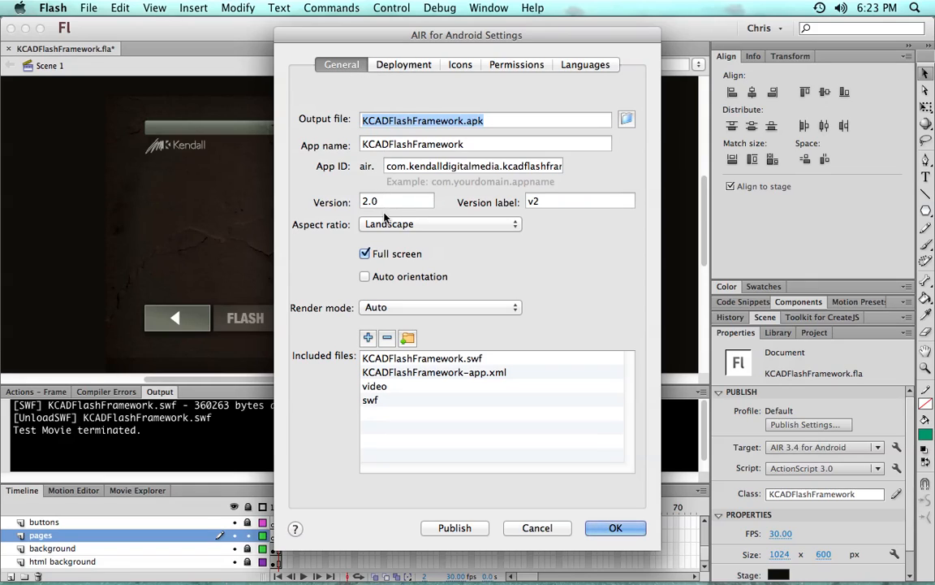
{"action": "left_click", "coordinate": [460, 64]}
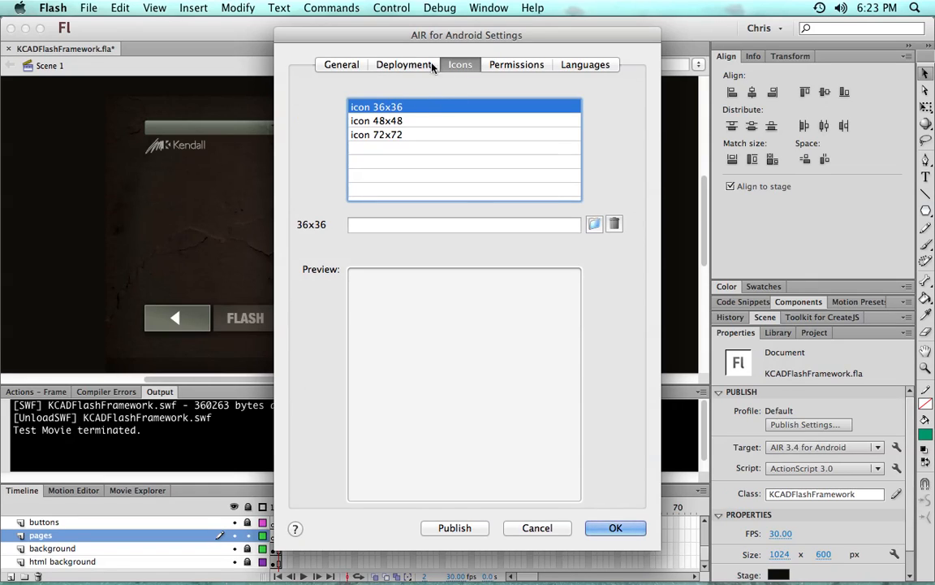
{"action": "left_click", "coordinate": [376, 134]}
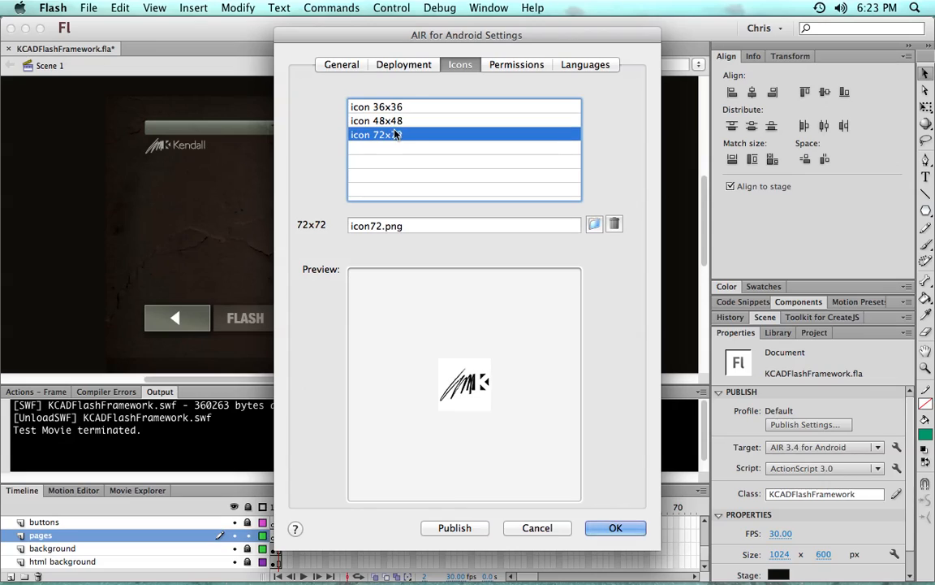
{"action": "left_click", "coordinate": [376, 120]}
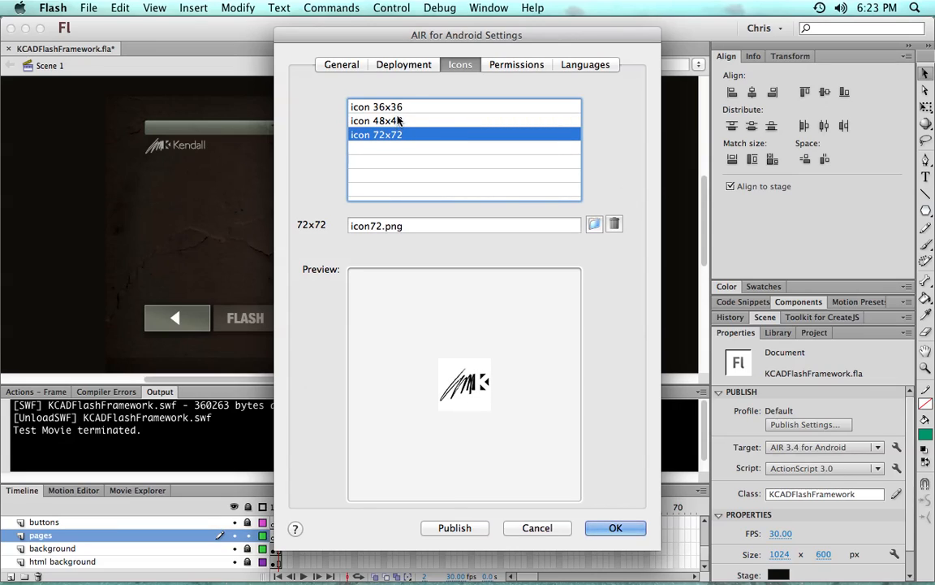
{"action": "left_click", "coordinate": [376, 120]}
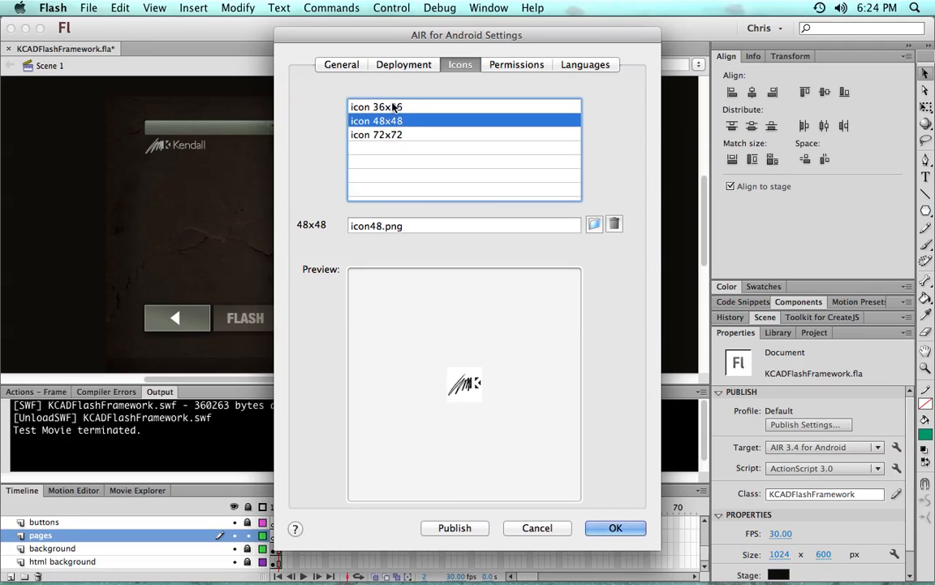
{"action": "left_click", "coordinate": [376, 106]}
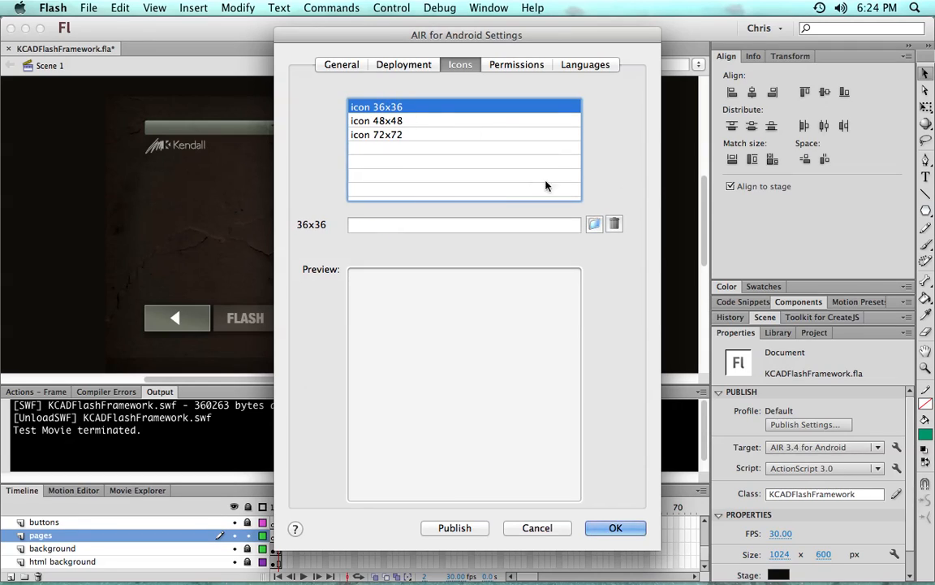
Assign icon36.png as the 36x36 Android icon and move on to the Deployment options.
{"action": "left_click", "coordinate": [594, 224]}
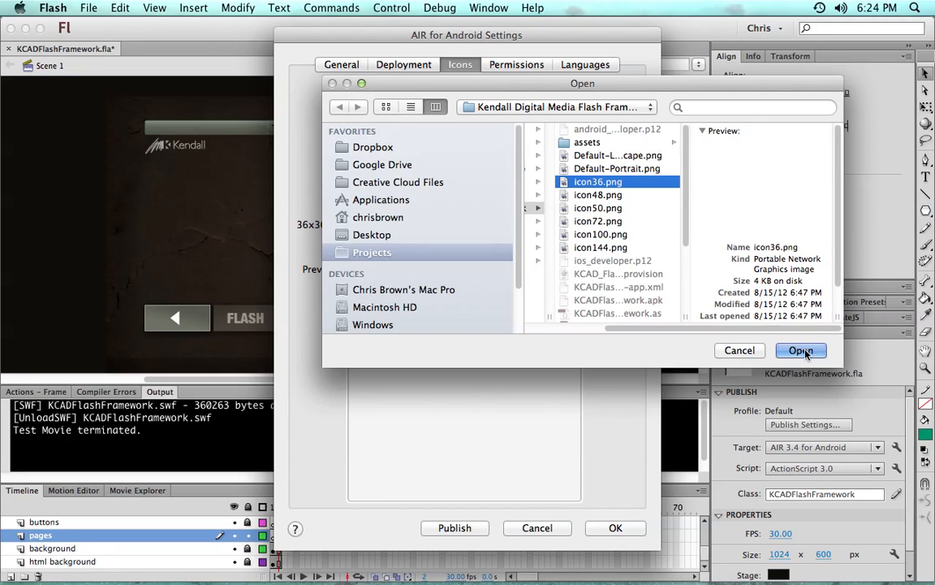
{"action": "left_click", "coordinate": [801, 350]}
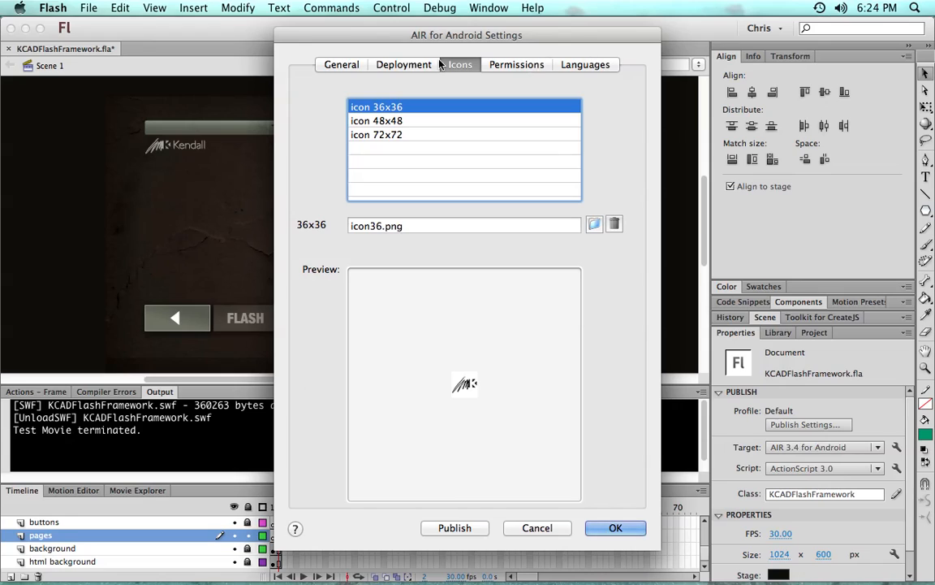
{"action": "left_click", "coordinate": [404, 64]}
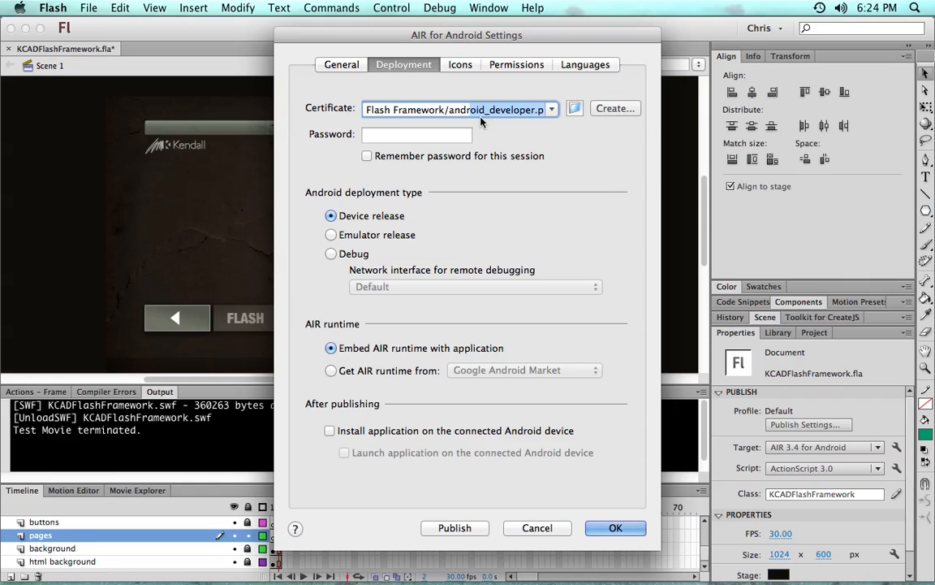
Enter and remember the certificate password, enable install on the connected Android device, and confirm the settings.
{"action": "left_click", "coordinate": [366, 155]}
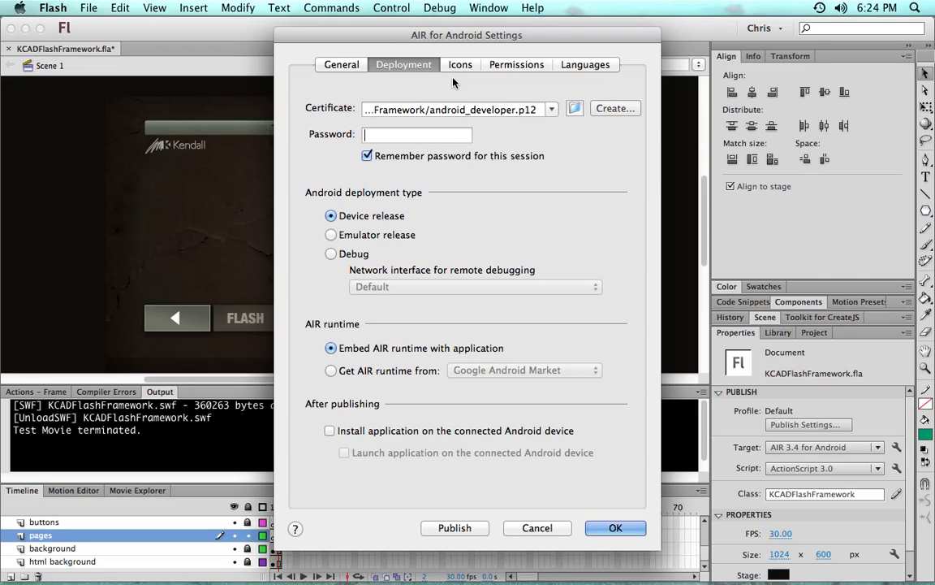
{"action": "type", "text": "••"}
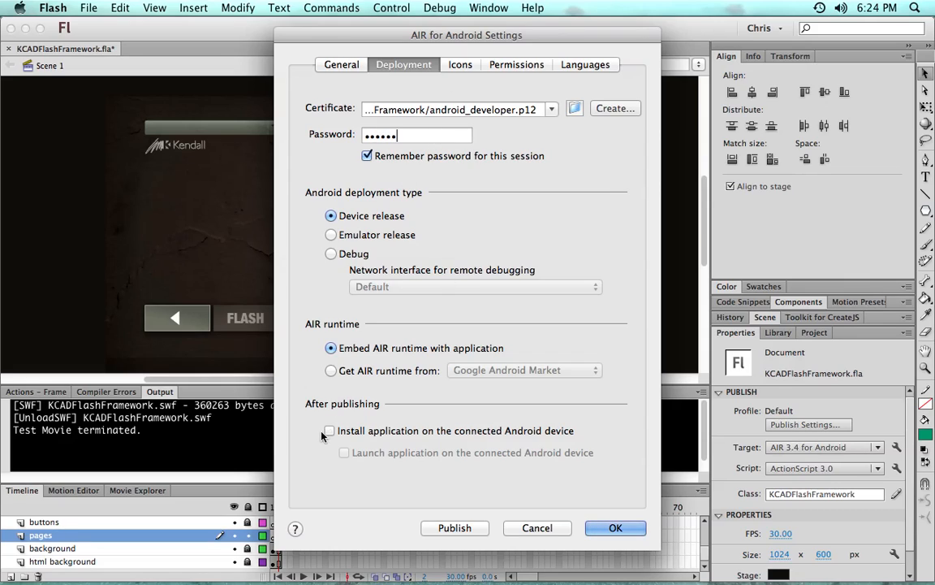
{"action": "left_click", "coordinate": [330, 430]}
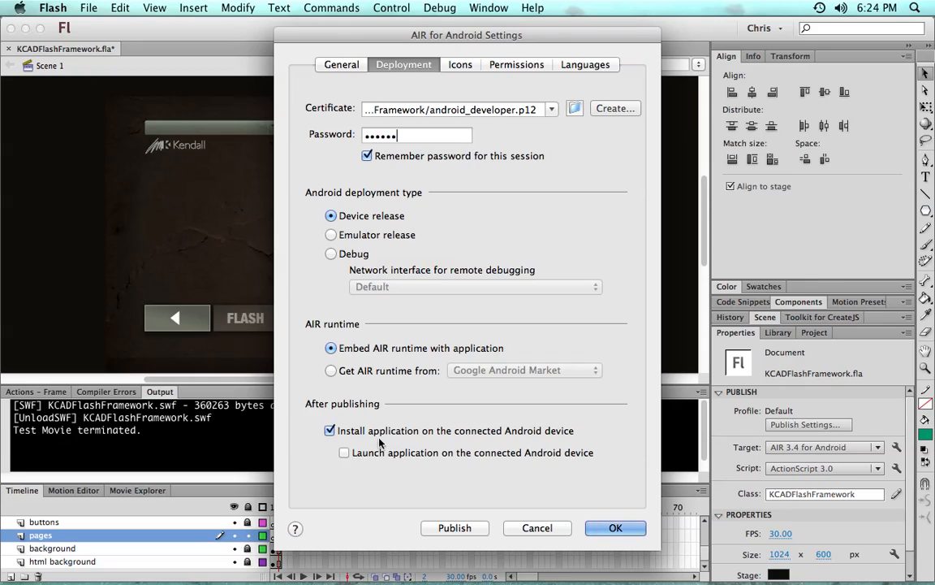
{"action": "left_click", "coordinate": [345, 452]}
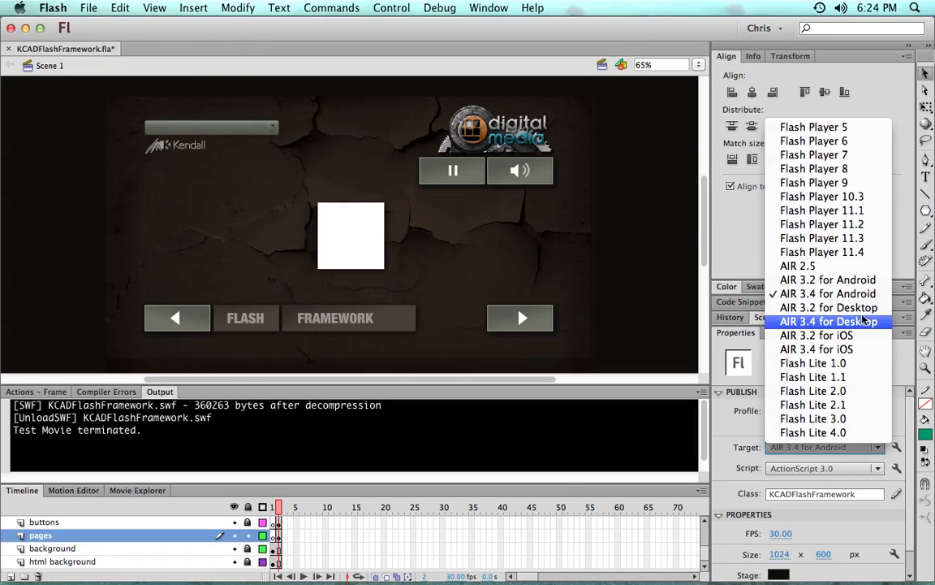
Target AIR 3.4 for iOS, then review its 50x50 iPad icon and deployment settings.
{"action": "left_click", "coordinate": [816, 349]}
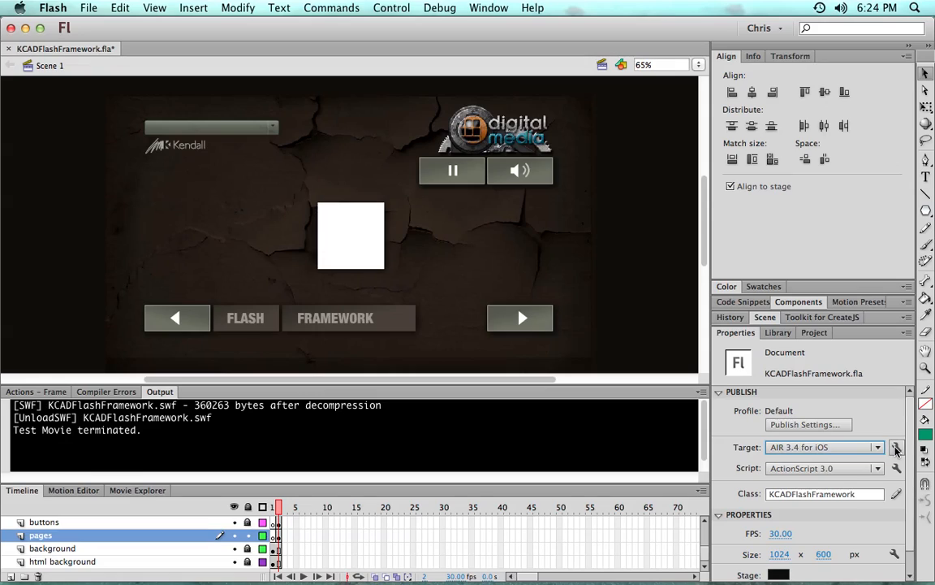
{"action": "mouse_move", "coordinate": [897, 449]}
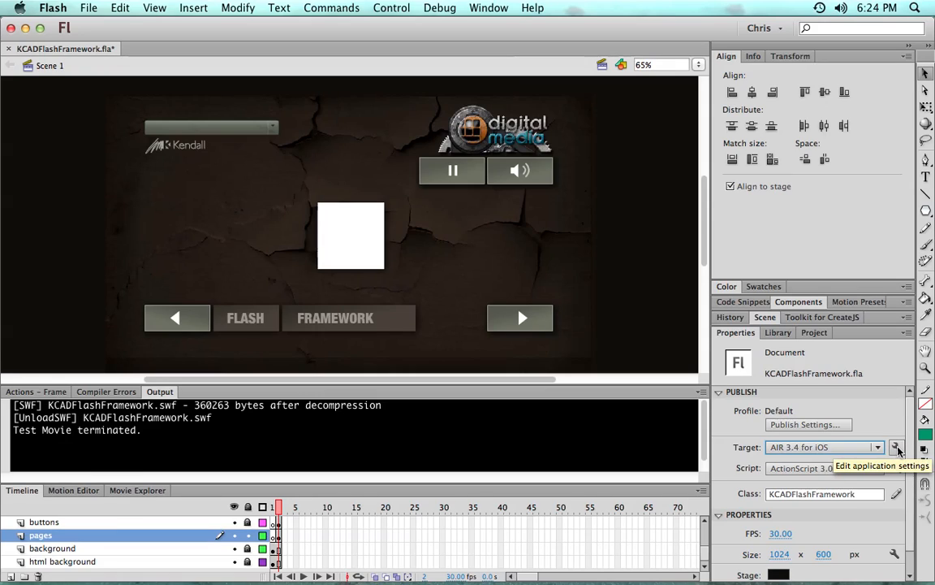
{"action": "left_click", "coordinate": [896, 447]}
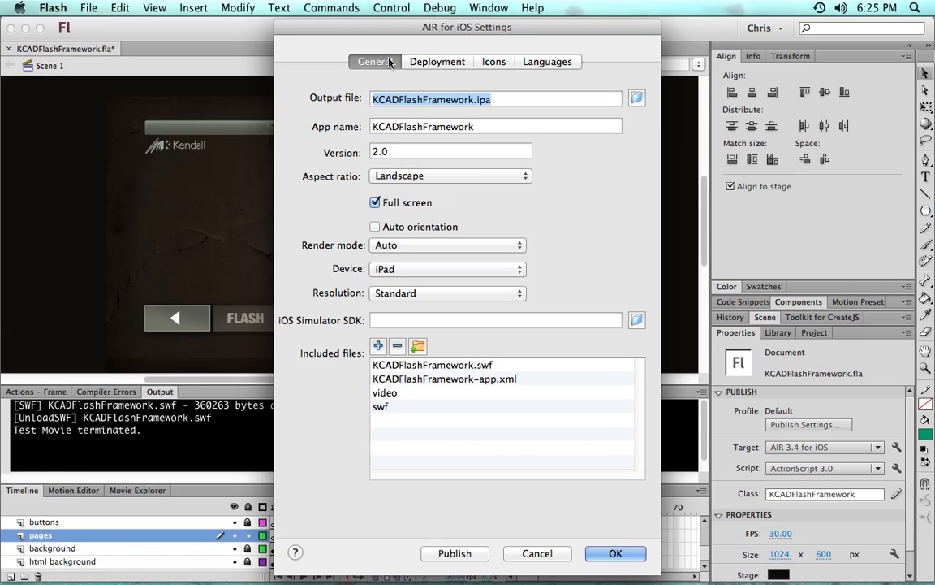
{"action": "left_click", "coordinate": [494, 61]}
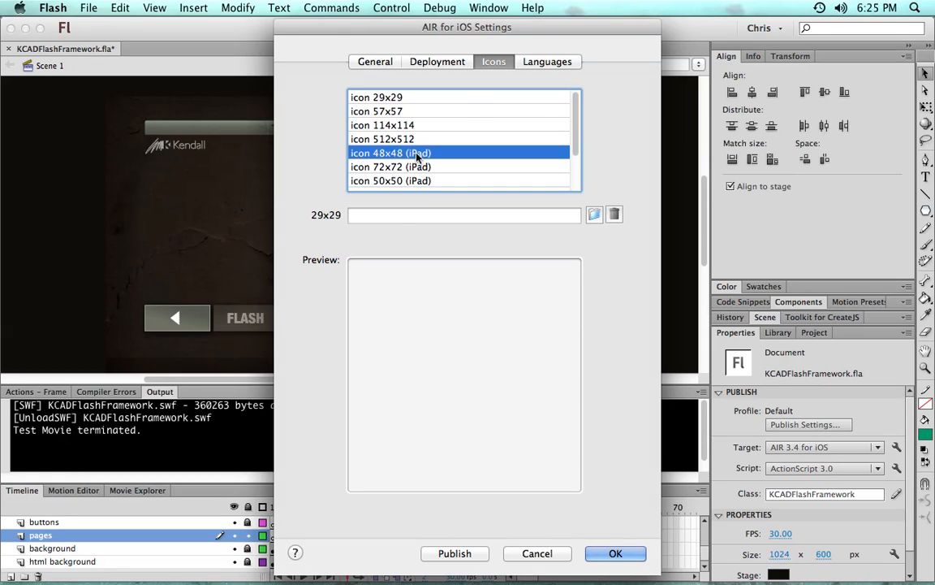
{"action": "left_click", "coordinate": [390, 128]}
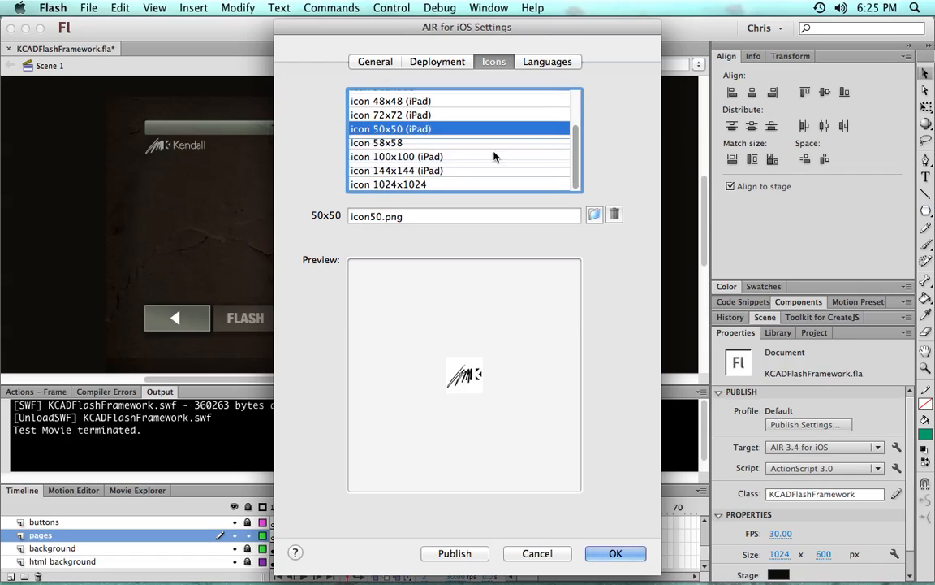
{"action": "left_click", "coordinate": [437, 62]}
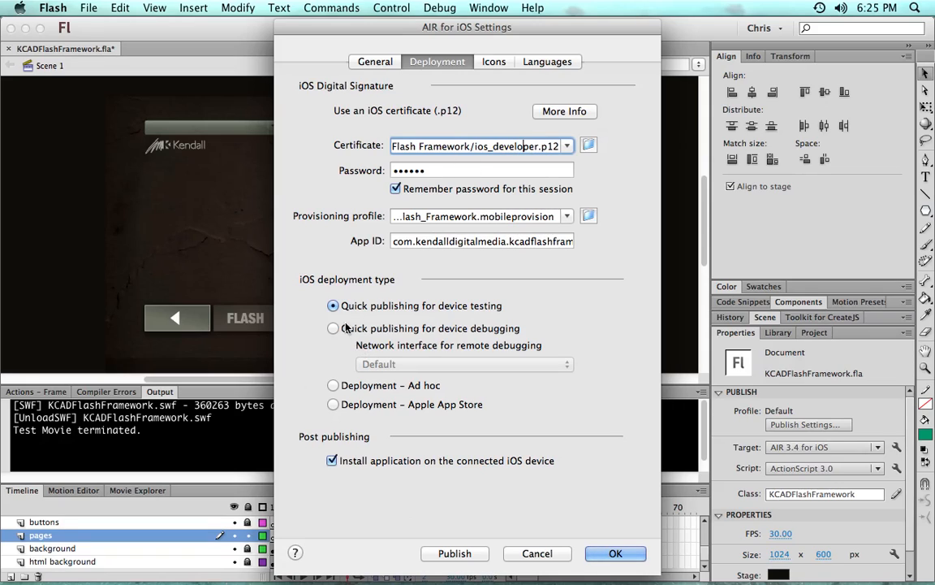
{"action": "mouse_move", "coordinate": [562, 207]}
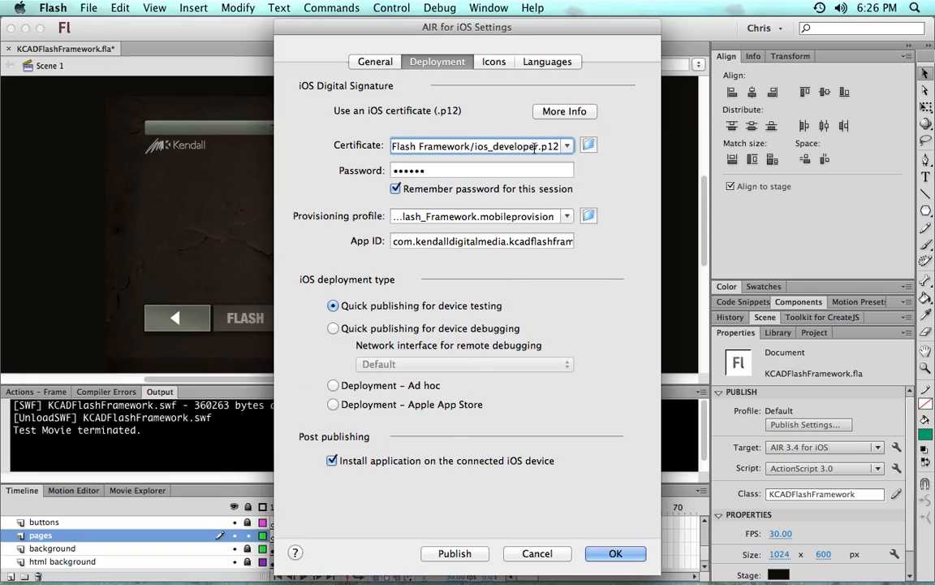
{"action": "mouse_move", "coordinate": [519, 279]}
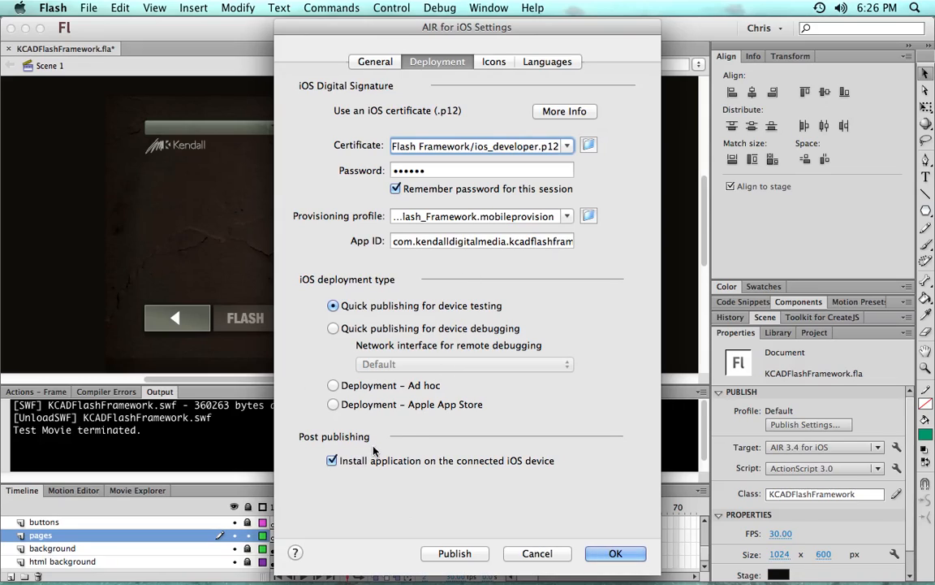
{"action": "mouse_move", "coordinate": [414, 432]}
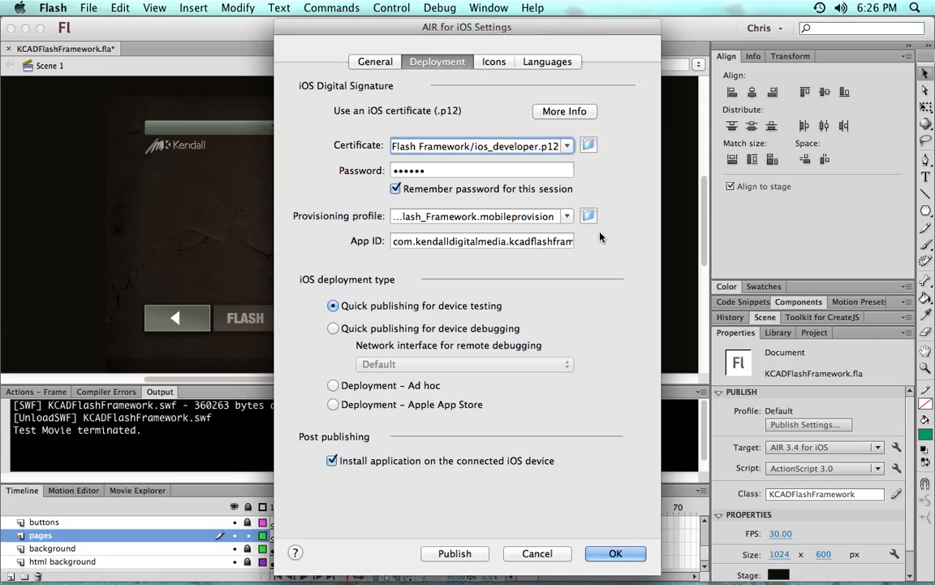
{"action": "mouse_move", "coordinate": [625, 530]}
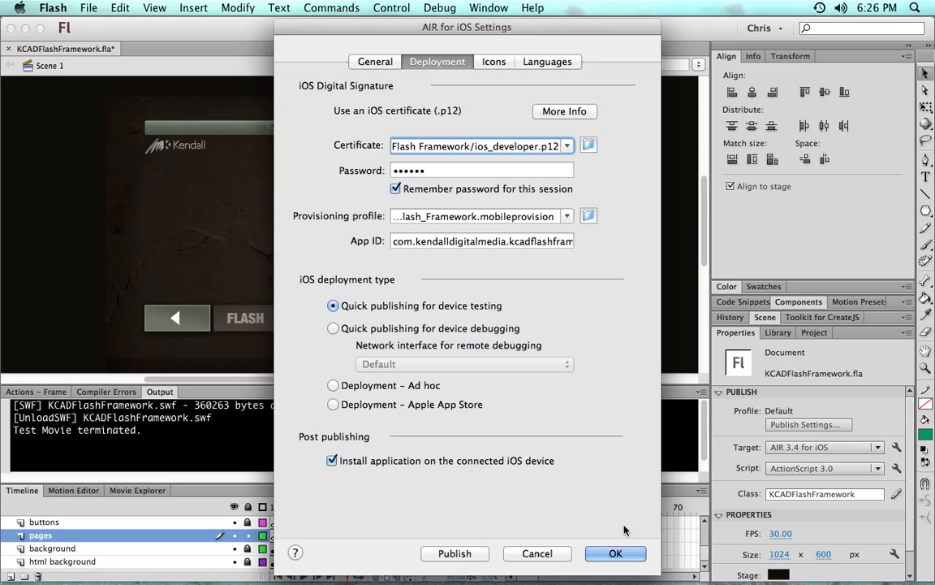